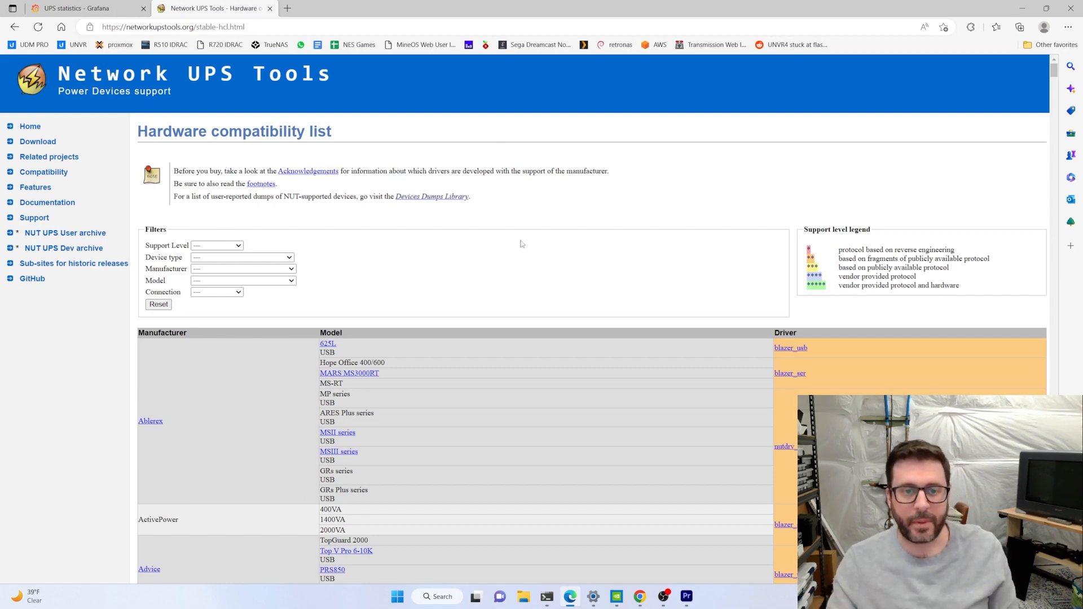
Step: Run lsusb on ups-pi and highlight the Tripp Lite UPS entry in the output
scroll("down", 3)
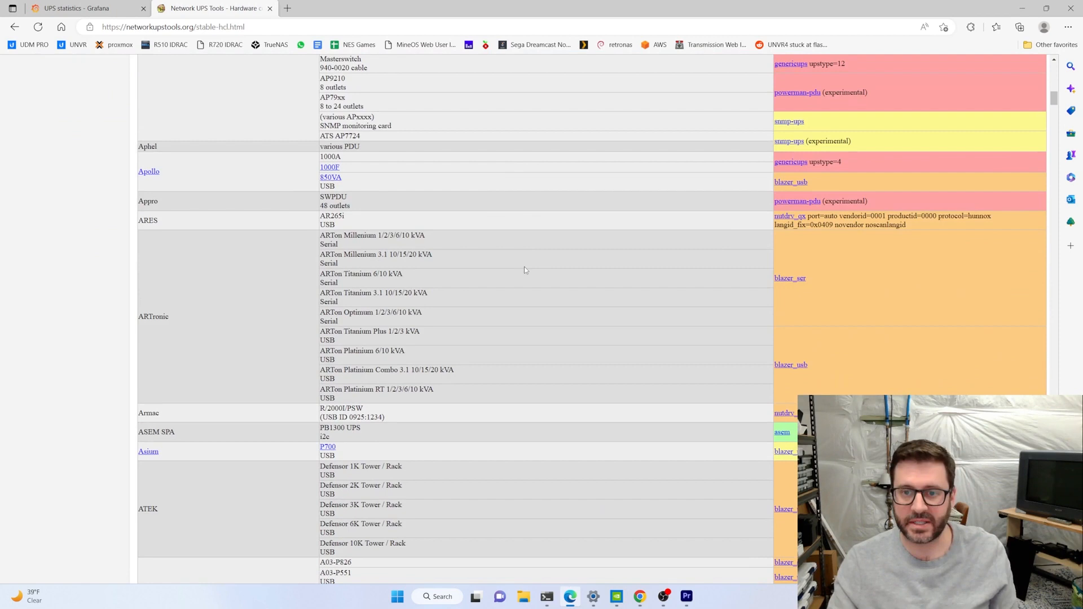
mouse_move(510, 239)
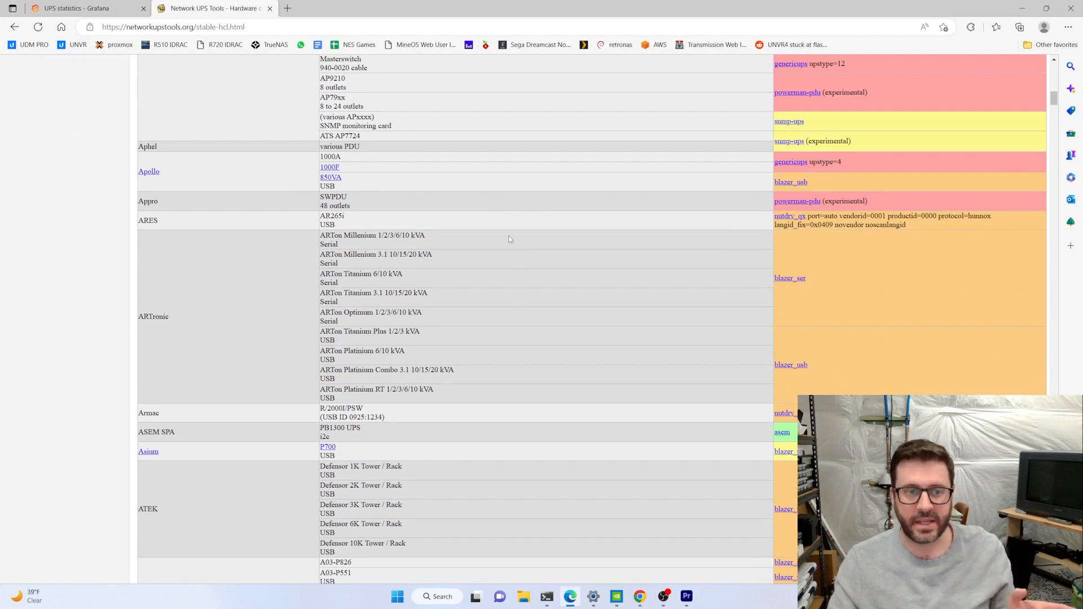
mouse_move(939, 328)
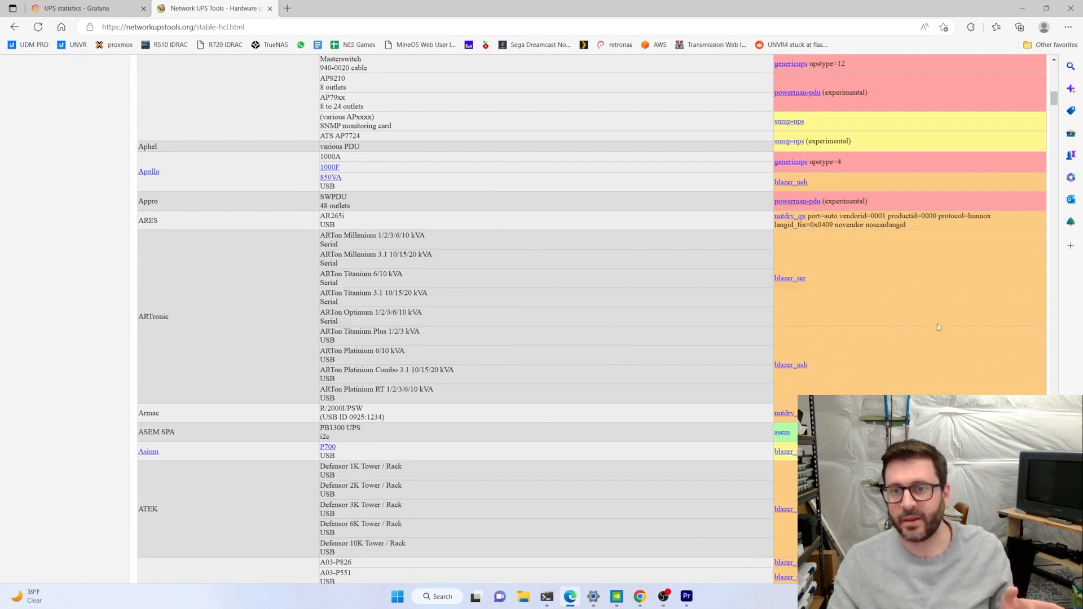
scroll("up", 3)
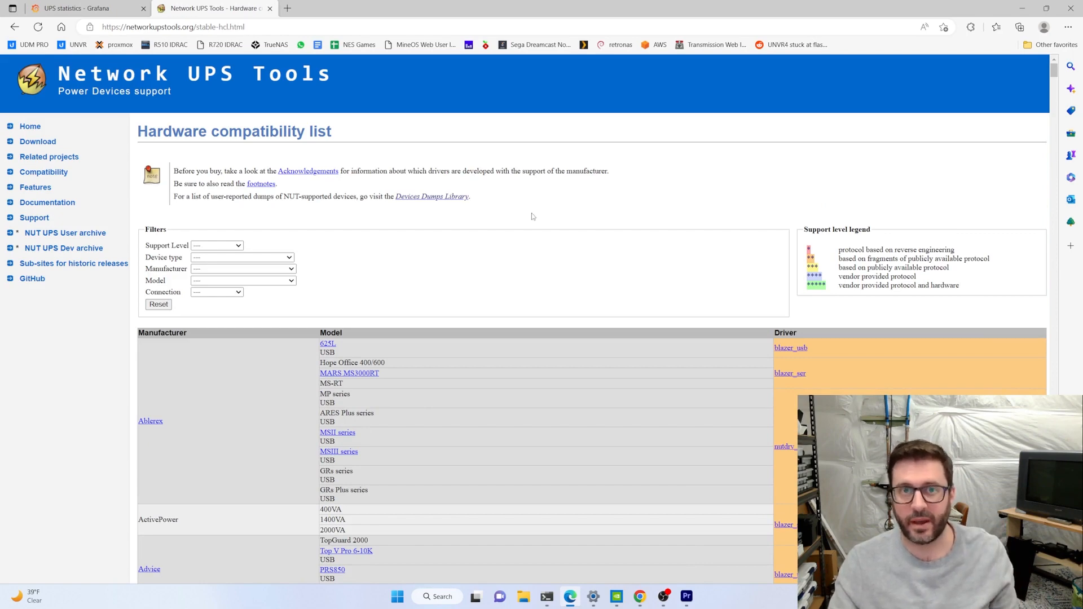
mouse_move(521, 213)
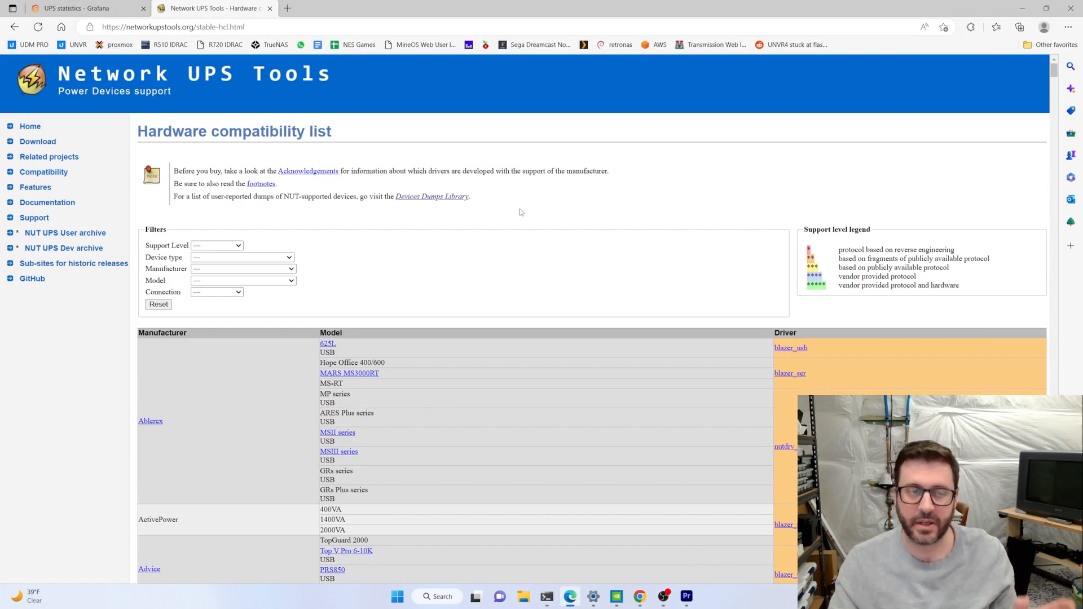
mouse_move(545, 476)
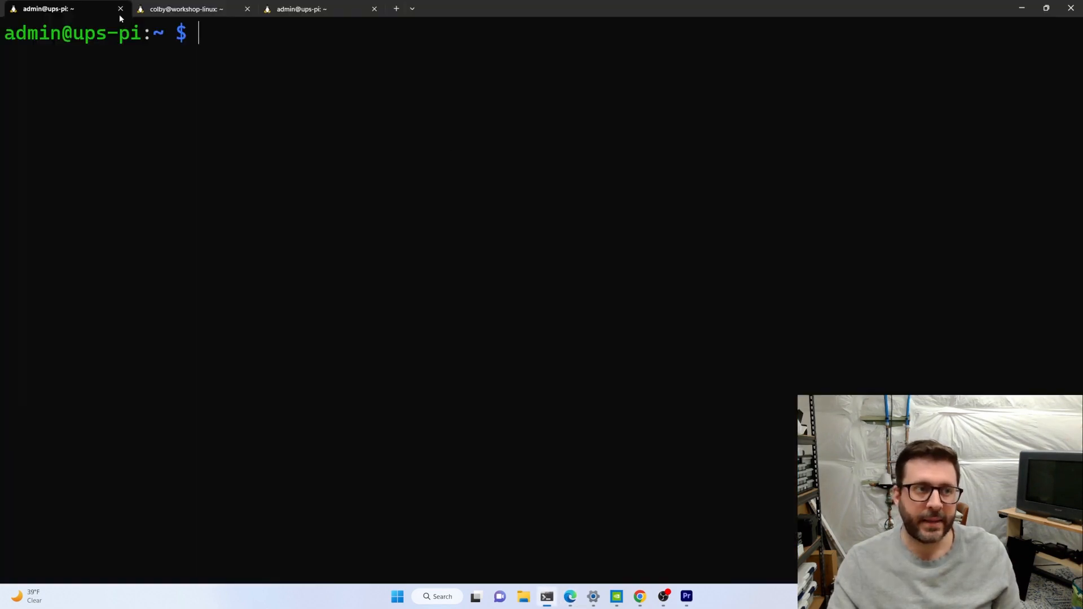
mouse_move(290, 84)
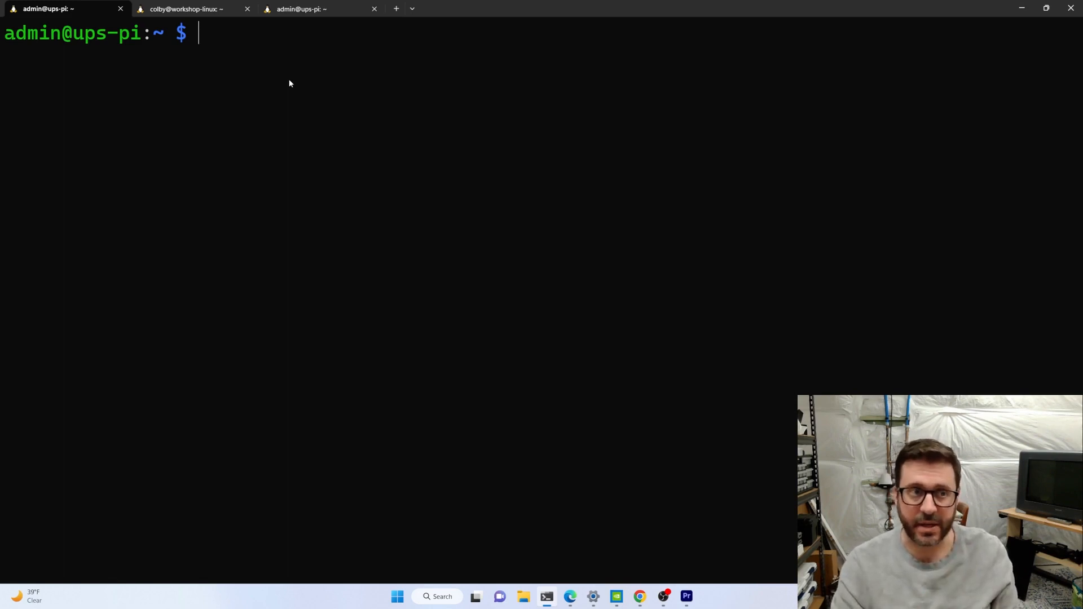
type("lsusb")
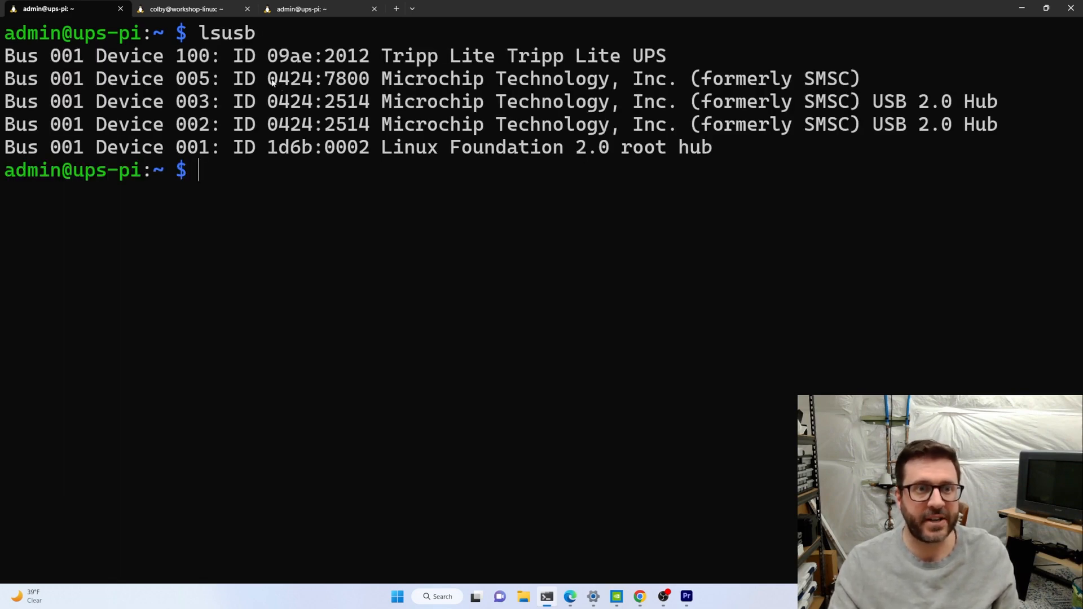
left_click_drag(381, 55, 563, 55)
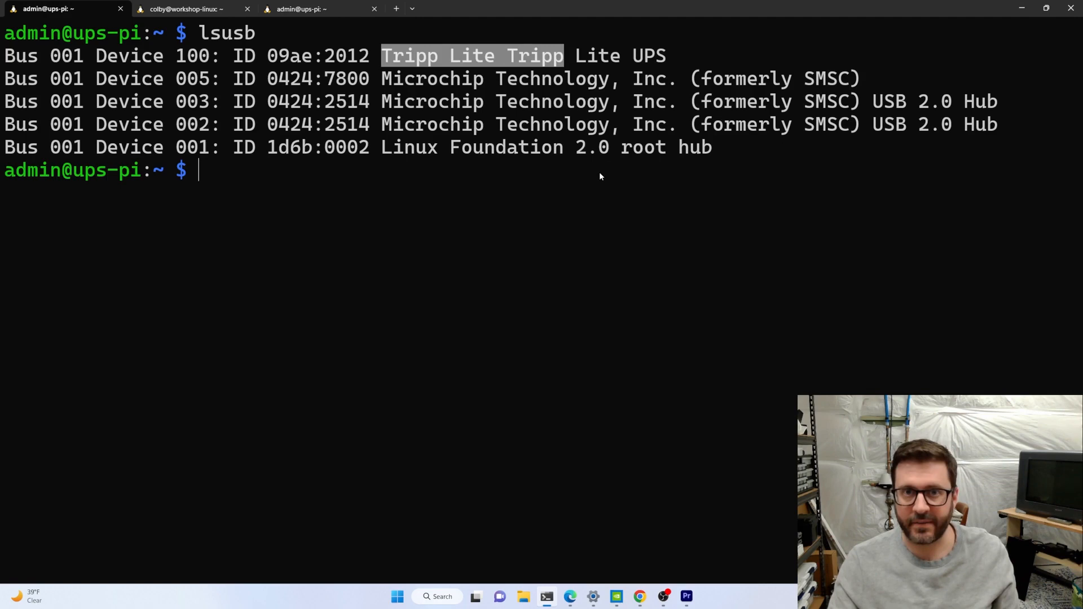
key("ctrl+r")
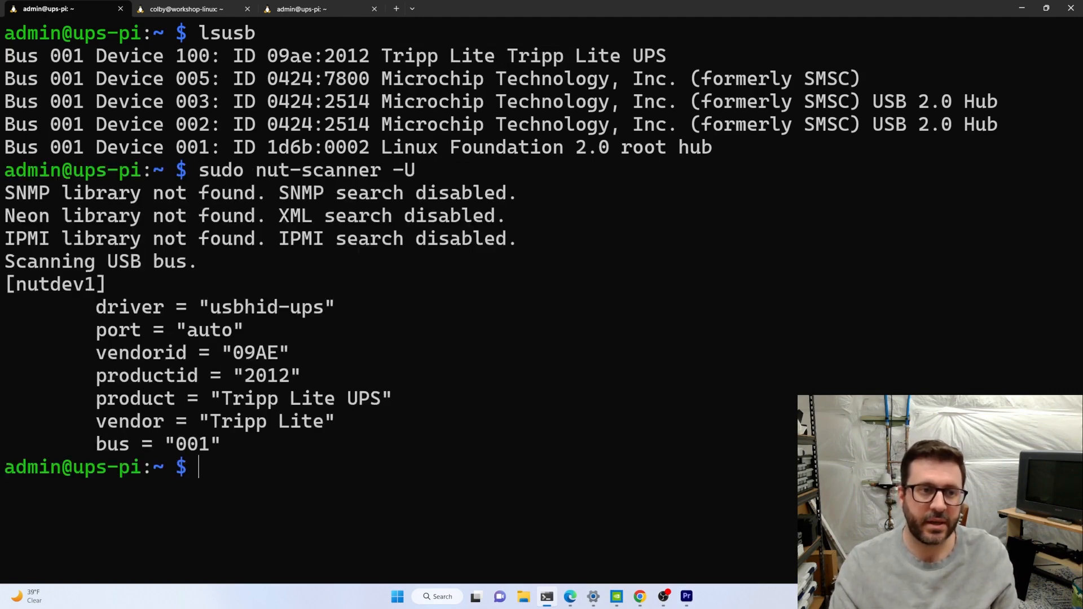
mouse_move(329, 202)
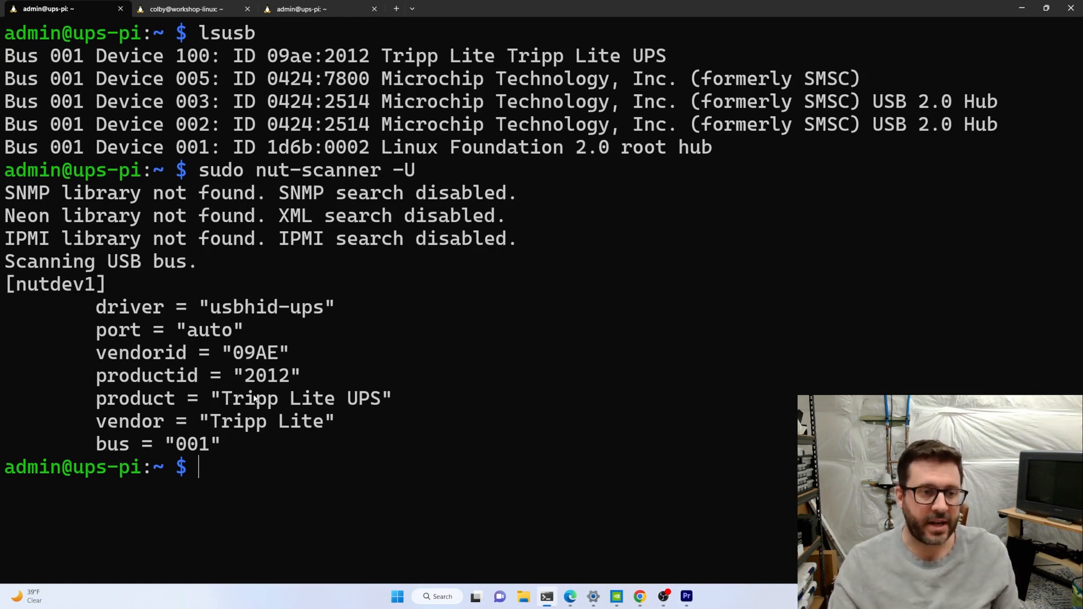
Step: Select the usbhid-ups driver and ID details from the scan output, then clear the shell
left_click_drag(214, 398, 359, 398)
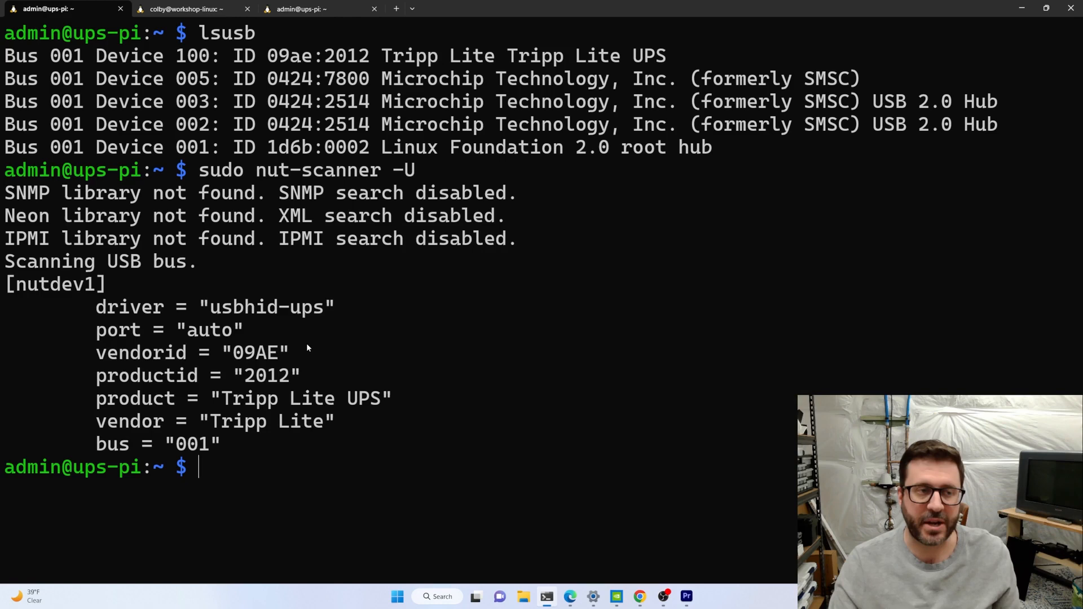
double_click(264, 307)
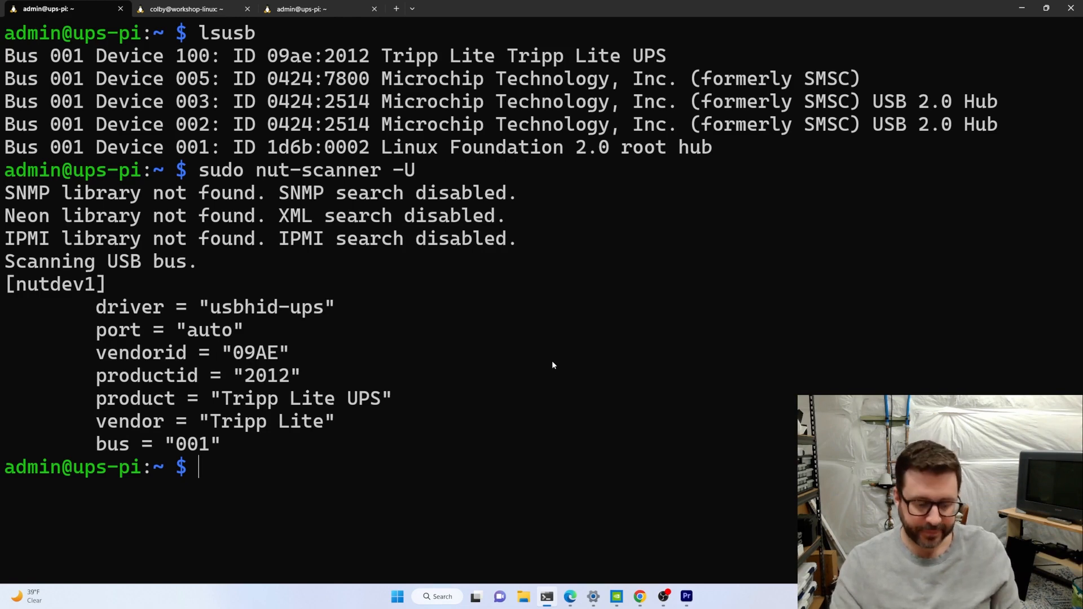
type("clear")
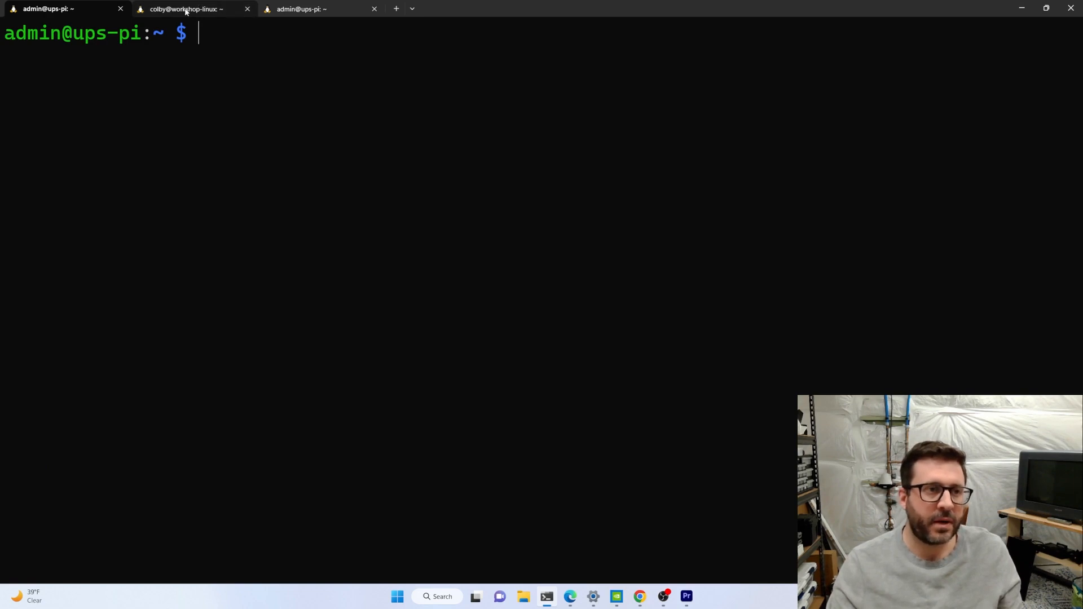
Step: Switch to the workshop-linux session and run sudo nut-scanner -U there
left_click(181, 9)
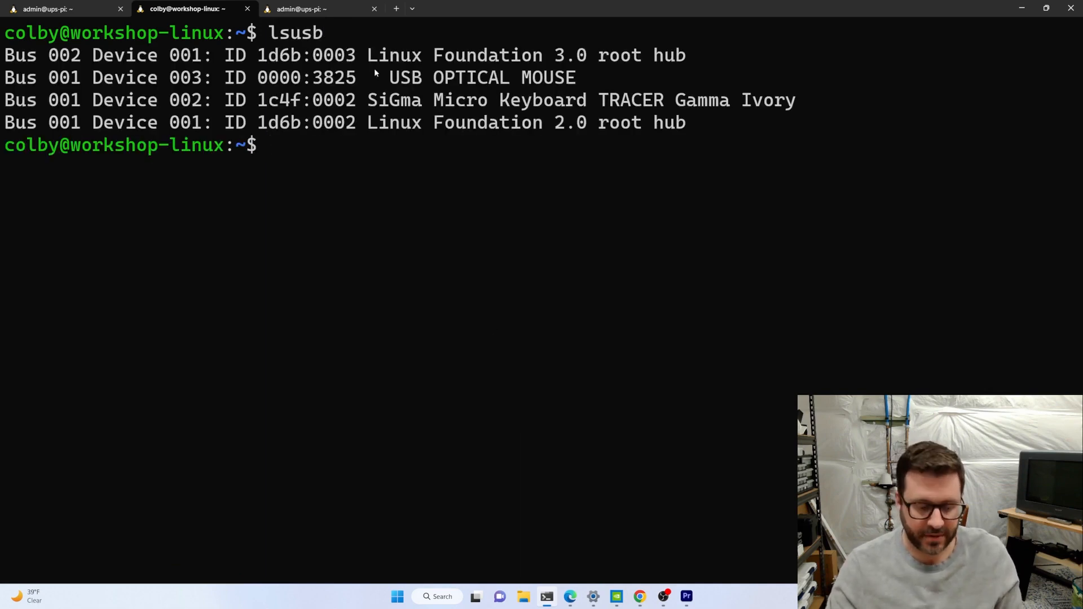
type("sudo nut-scanner -U")
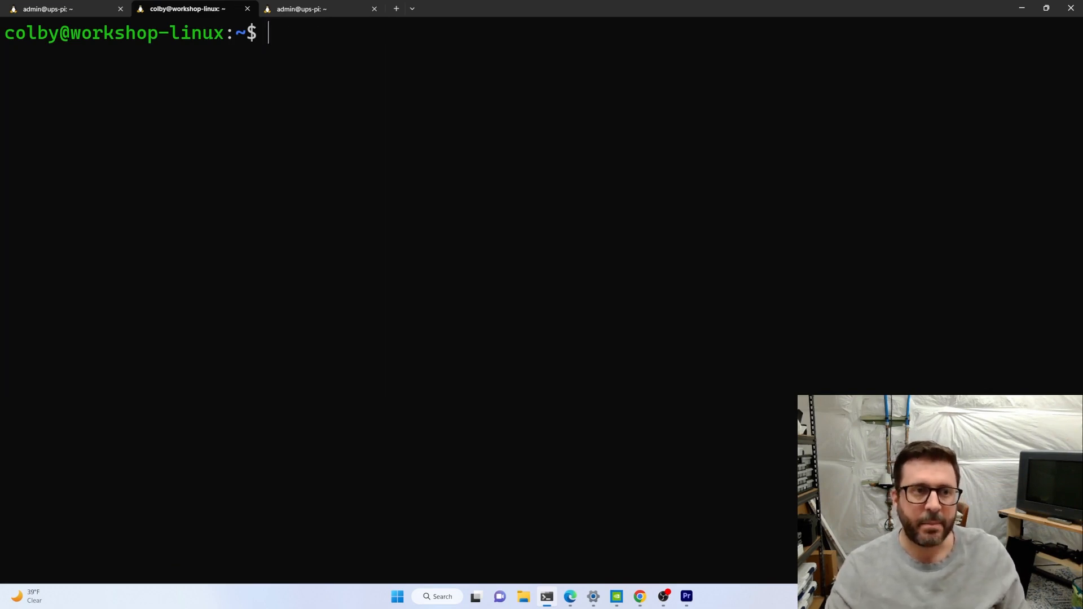
mouse_move(503, 190)
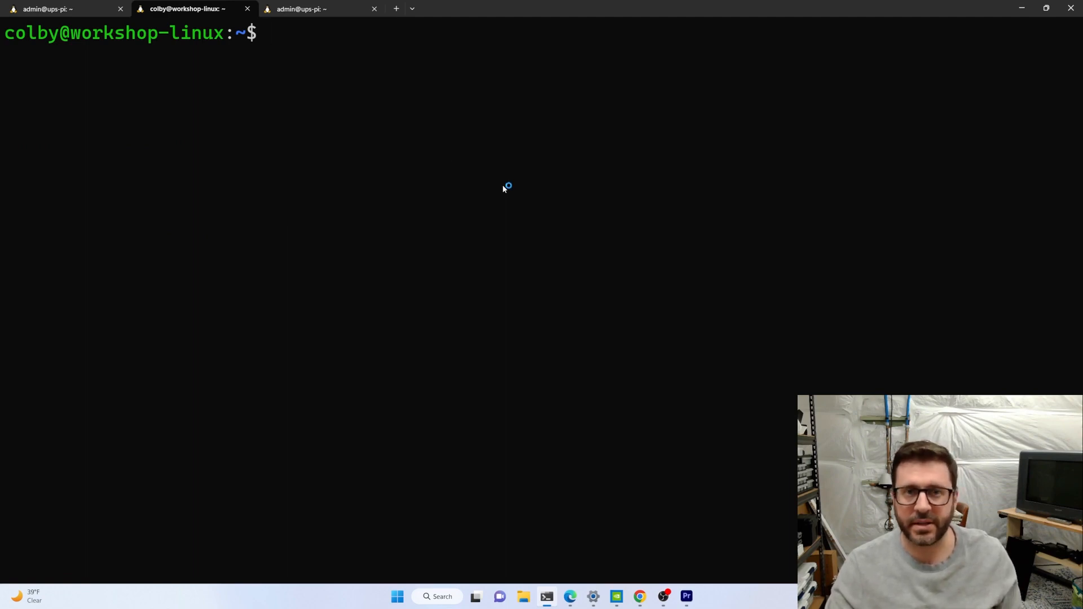
Step: Run upsc tripplite@ups-pi to read the UPS status over the network, then clear the screen
type("u")
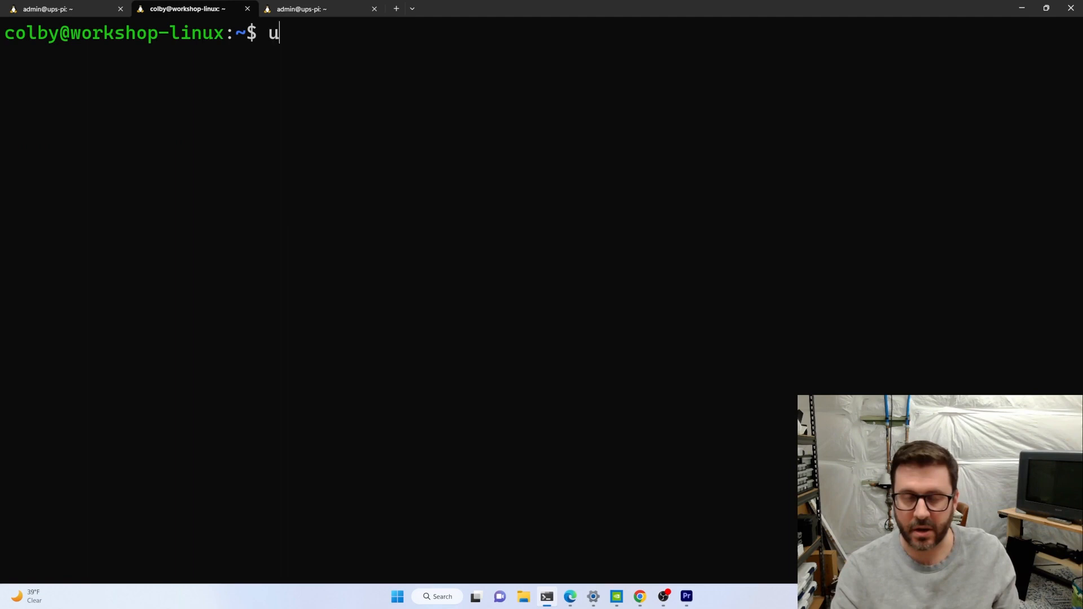
type("psc")
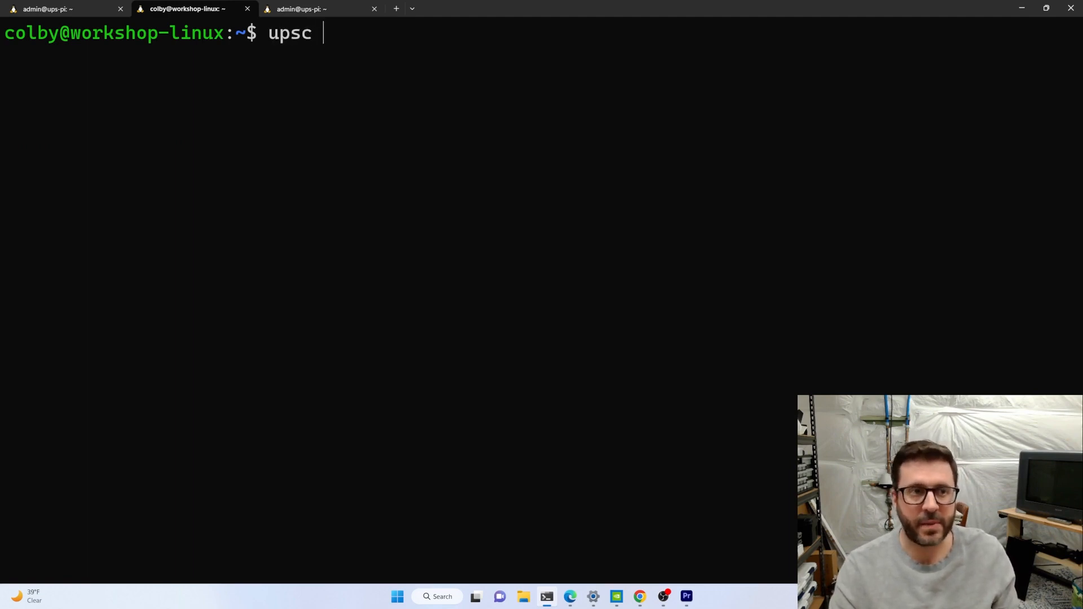
type("tripplite@")
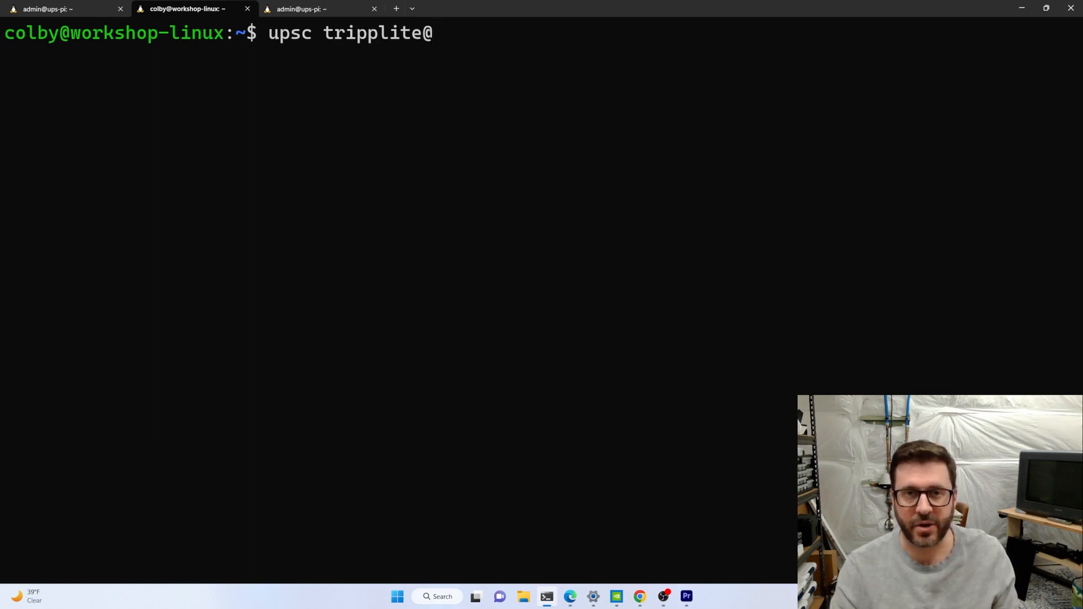
type("ups-pi")
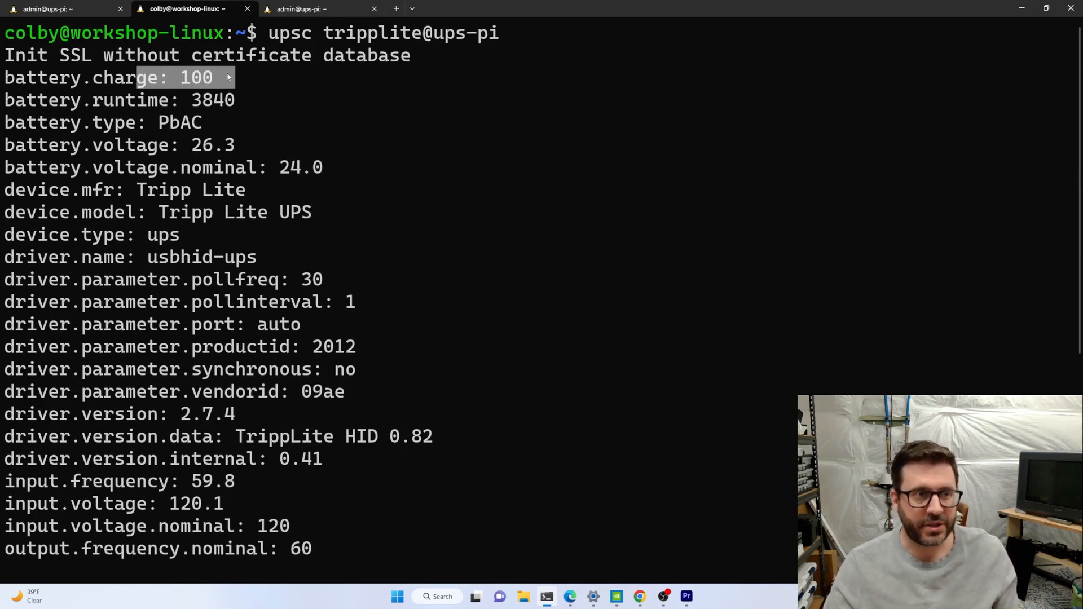
scroll("down", 3)
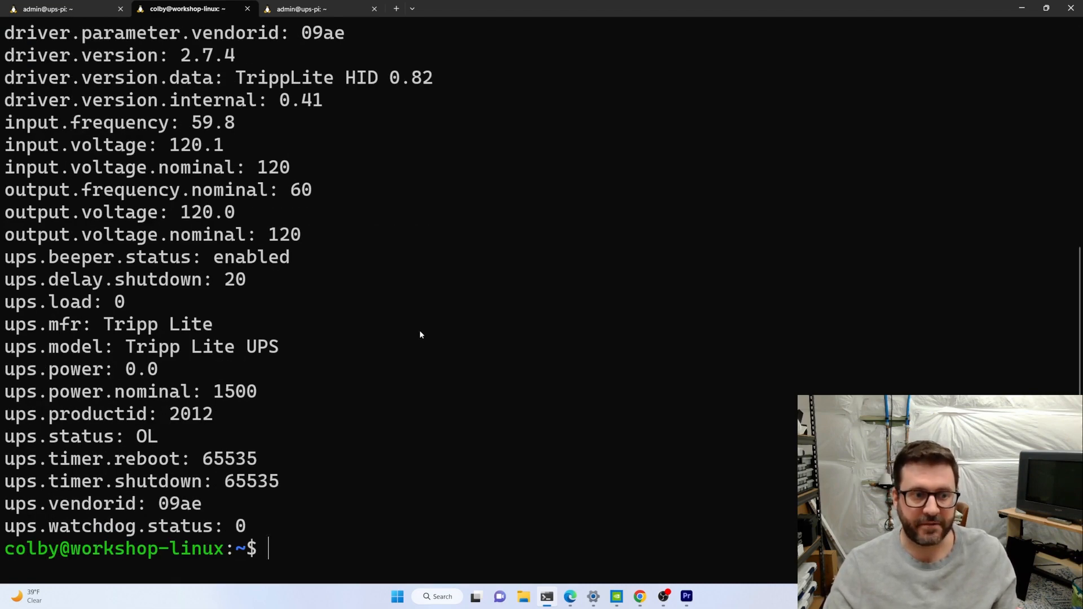
mouse_move(565, 436)
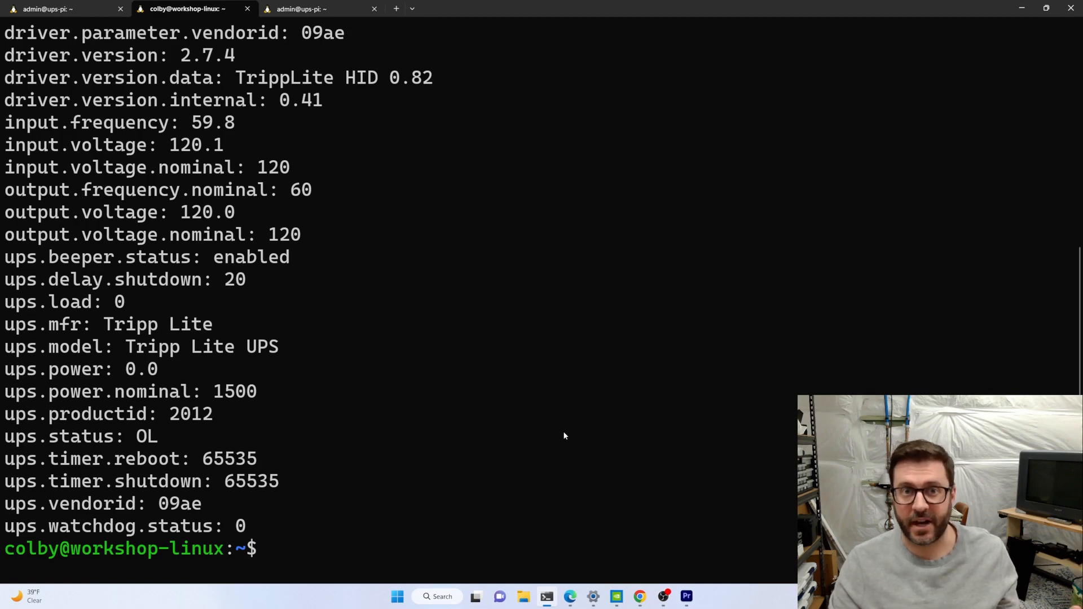
type("cl")
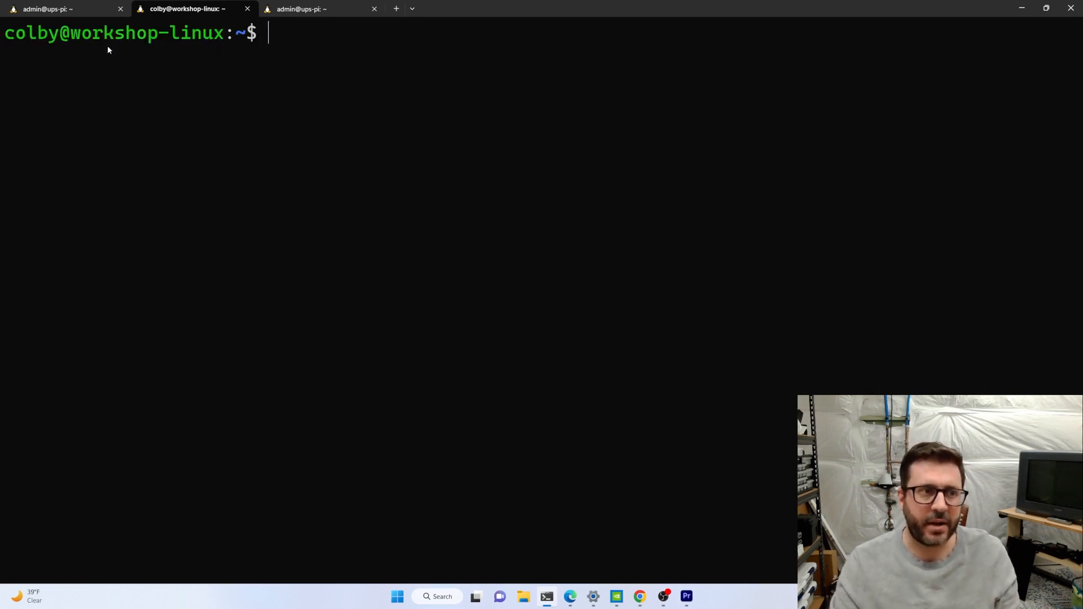
left_click(62, 9)
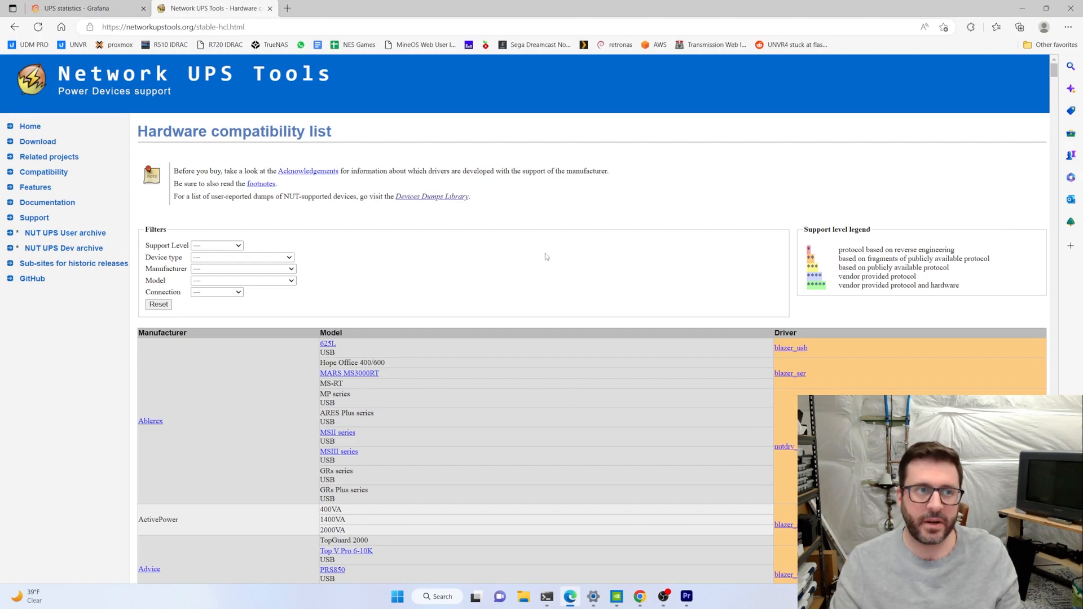
Step: Switch to the browser tab showing the Grafana UPS statistics dashboard
left_click(73, 9)
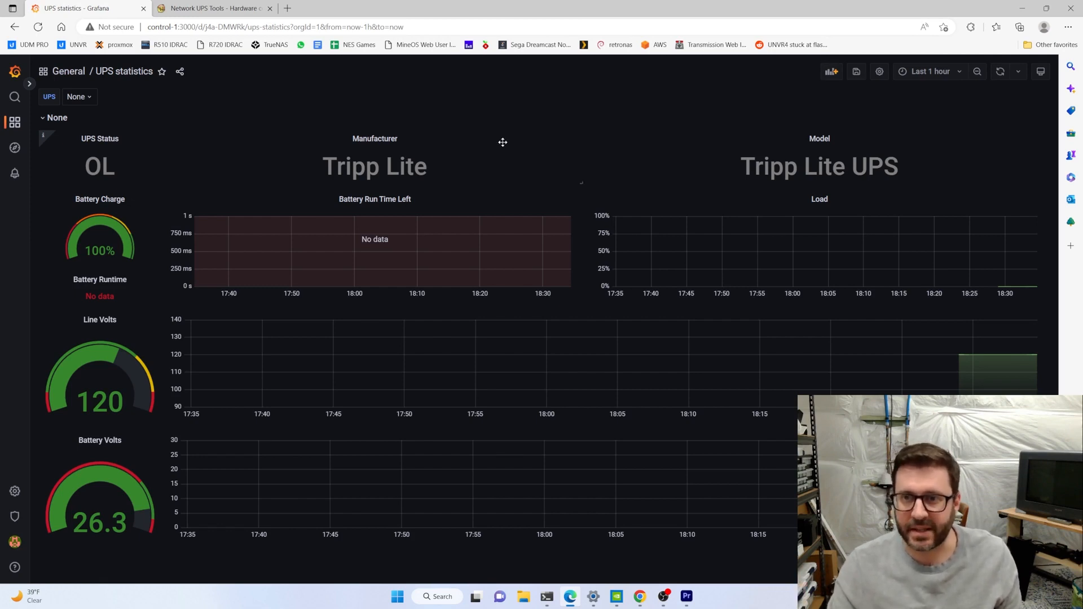
Step: Set the dashboard time range to Last 15 minutes
left_click(929, 71)
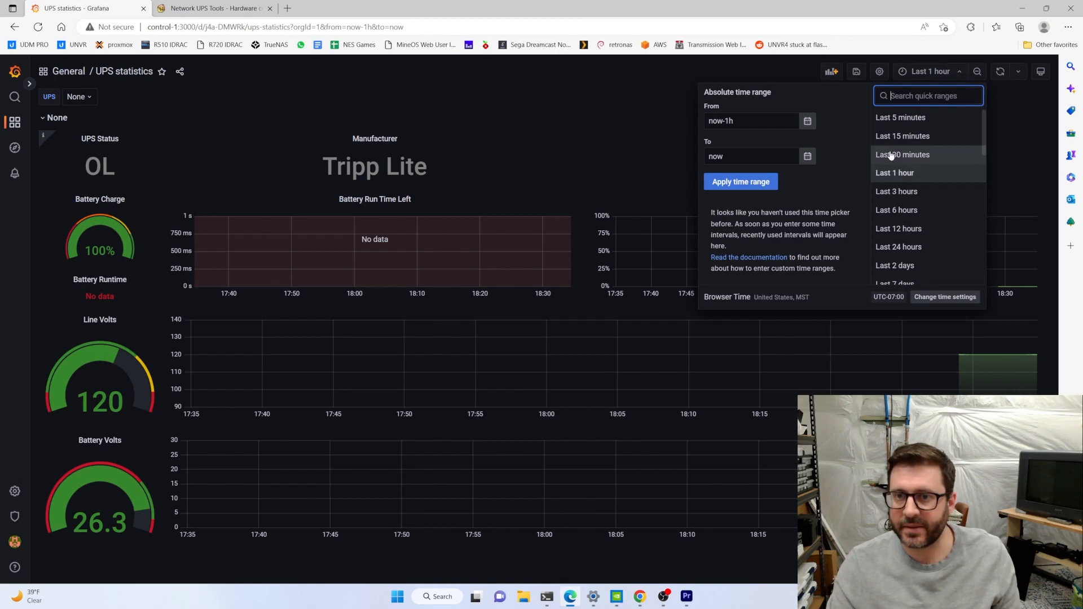
left_click(902, 135)
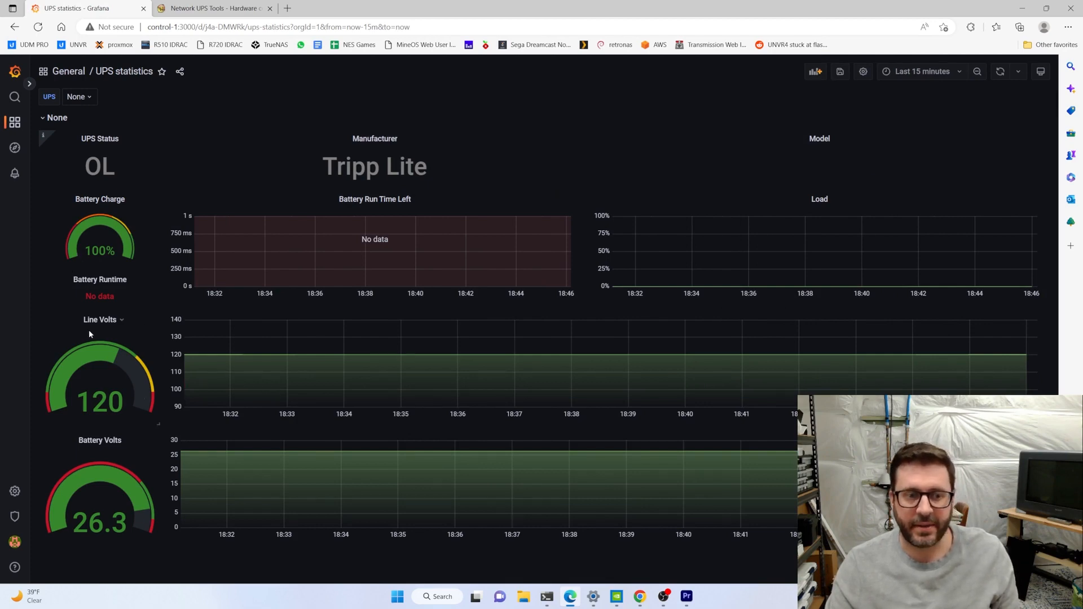
mouse_move(398, 356)
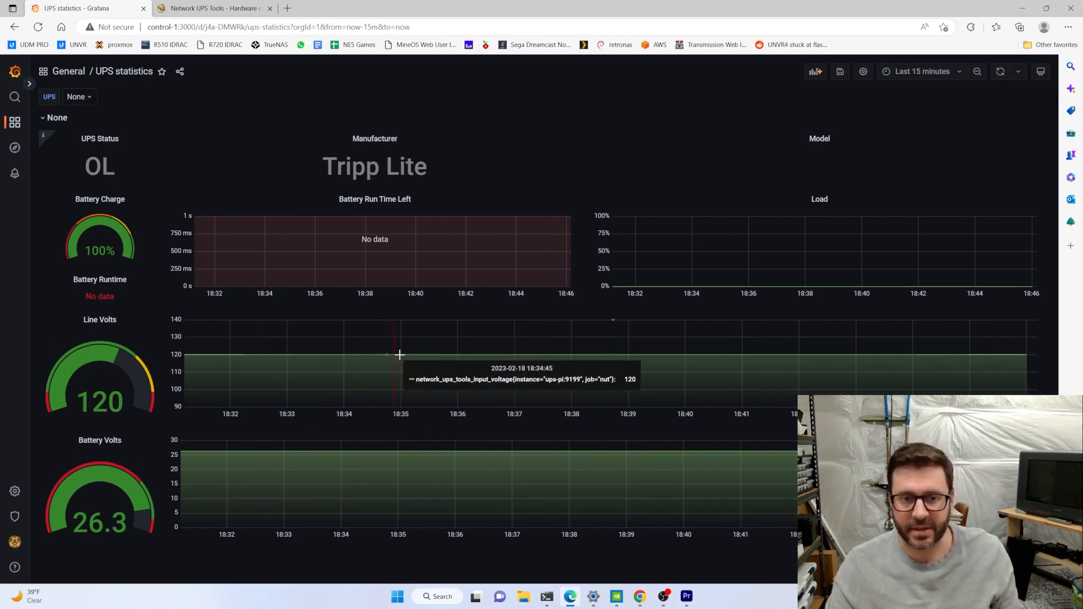
mouse_move(572, 172)
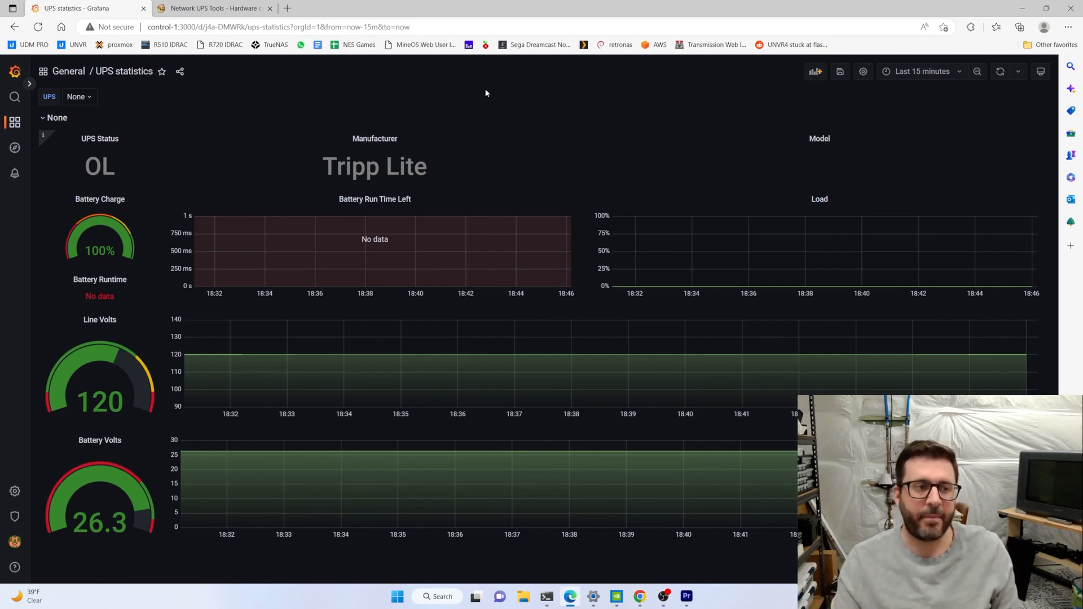
mouse_move(216, 215)
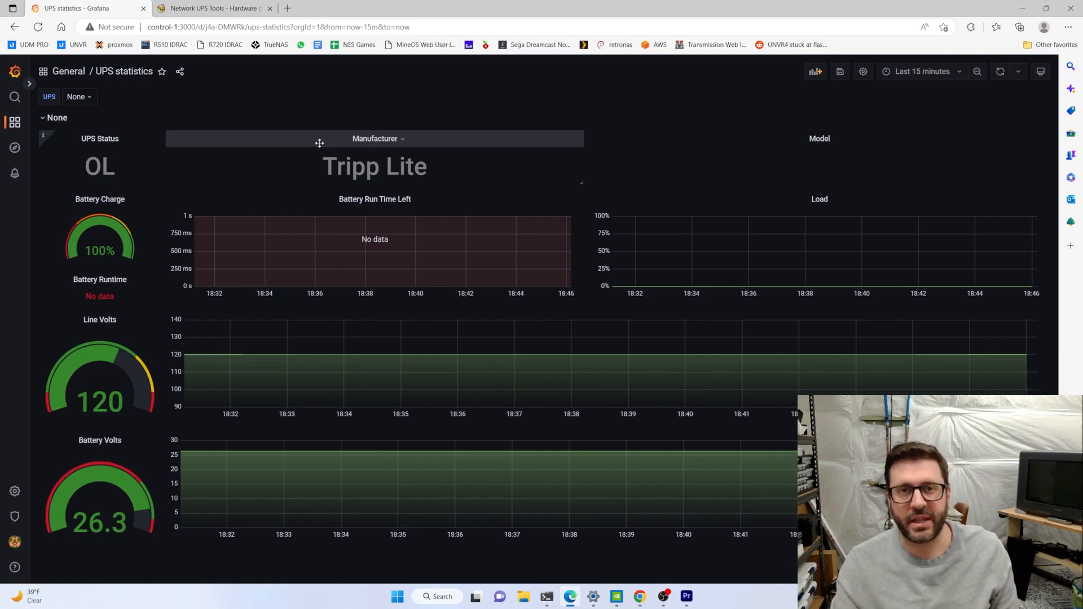
mouse_move(338, 97)
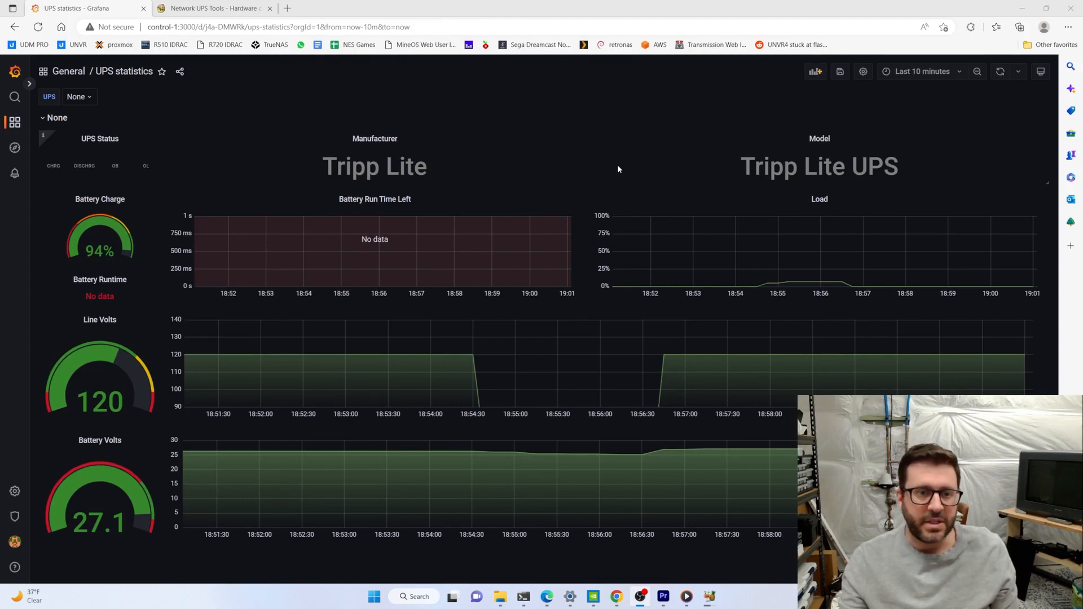
mouse_move(463, 352)
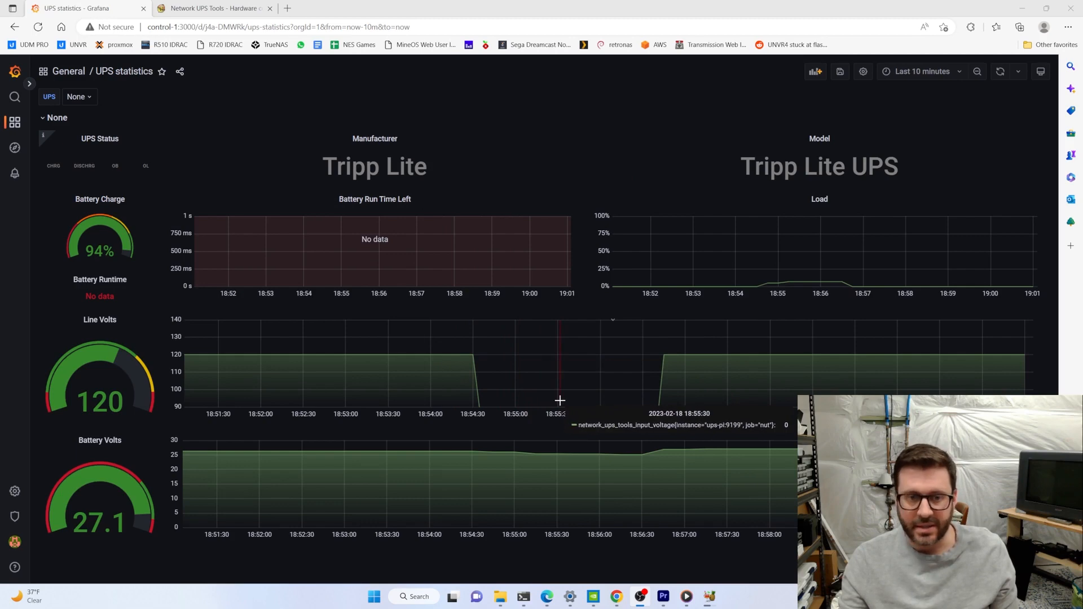
mouse_move(639, 396)
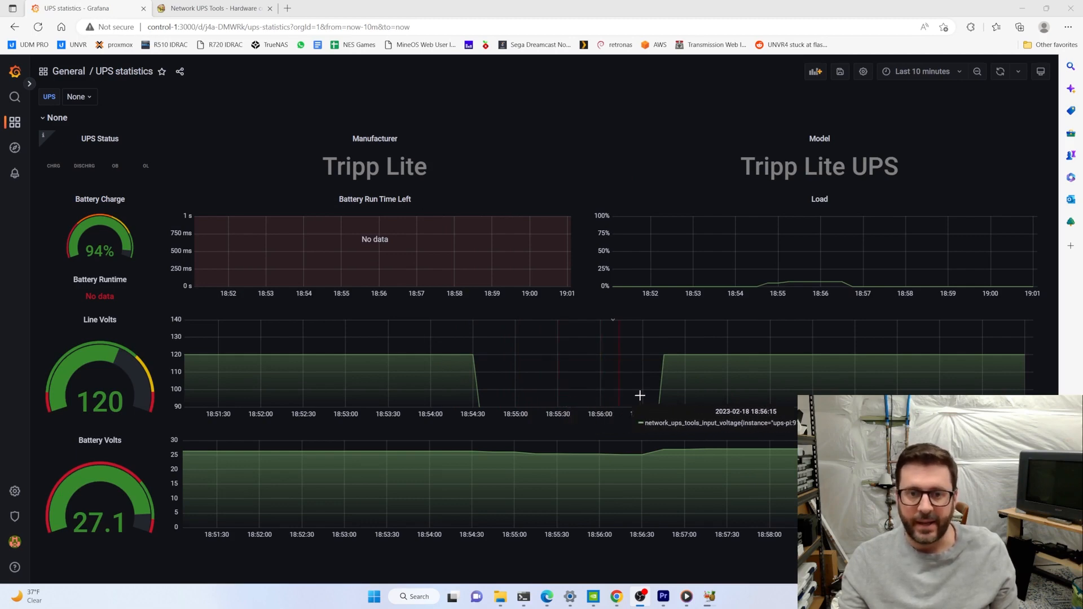
mouse_move(804, 354)
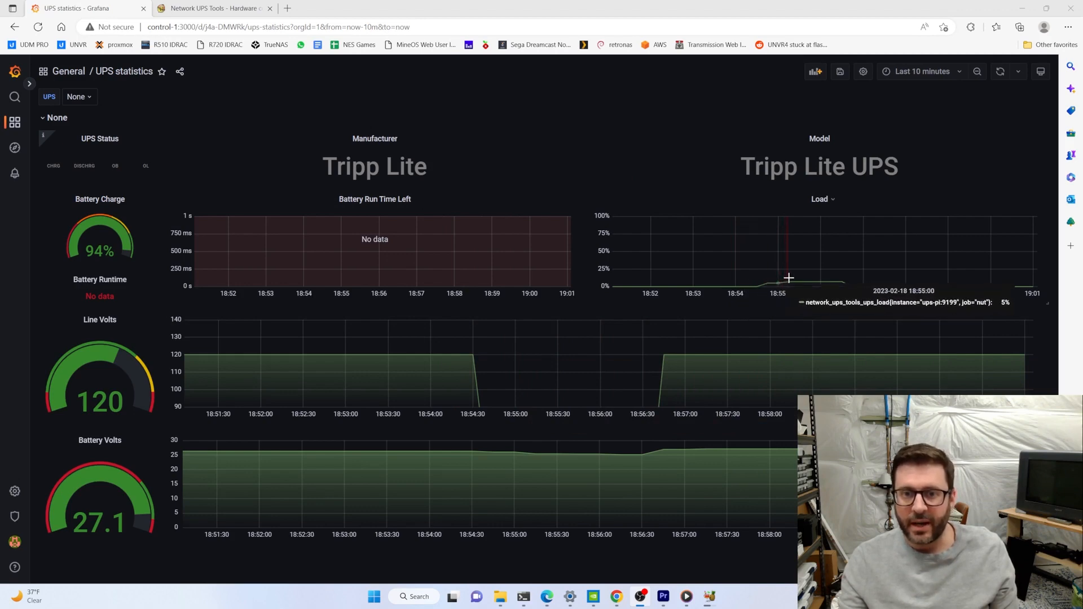
mouse_move(862, 297)
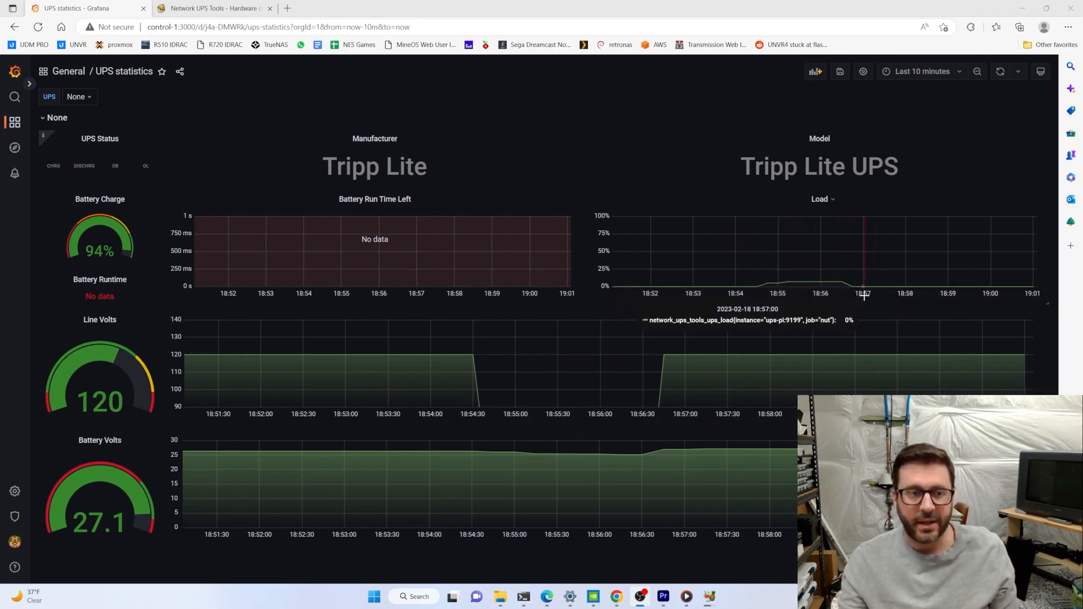
mouse_move(150, 222)
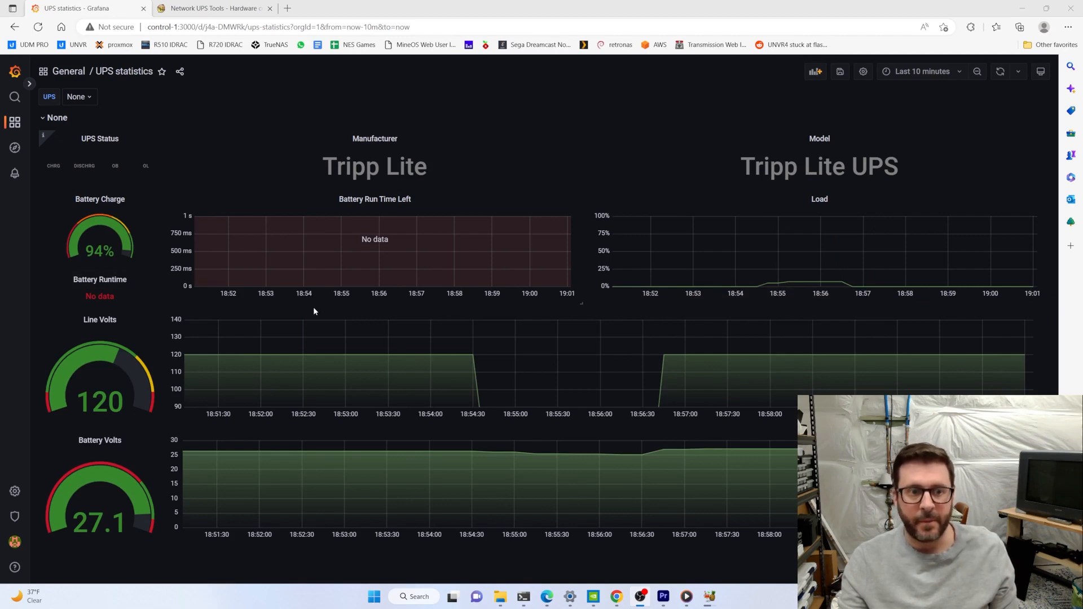
mouse_move(584, 312)
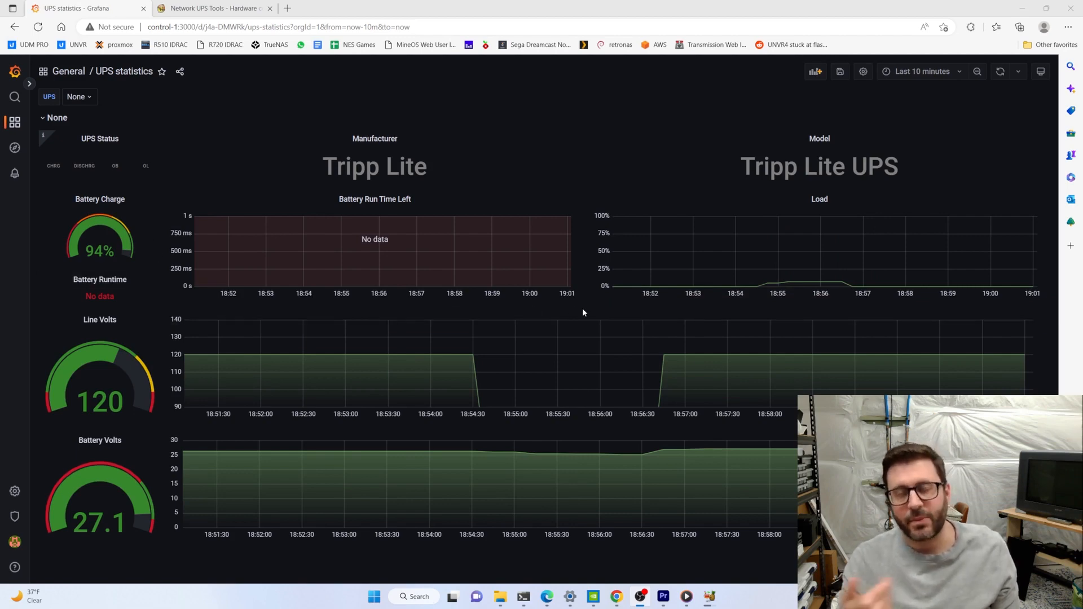